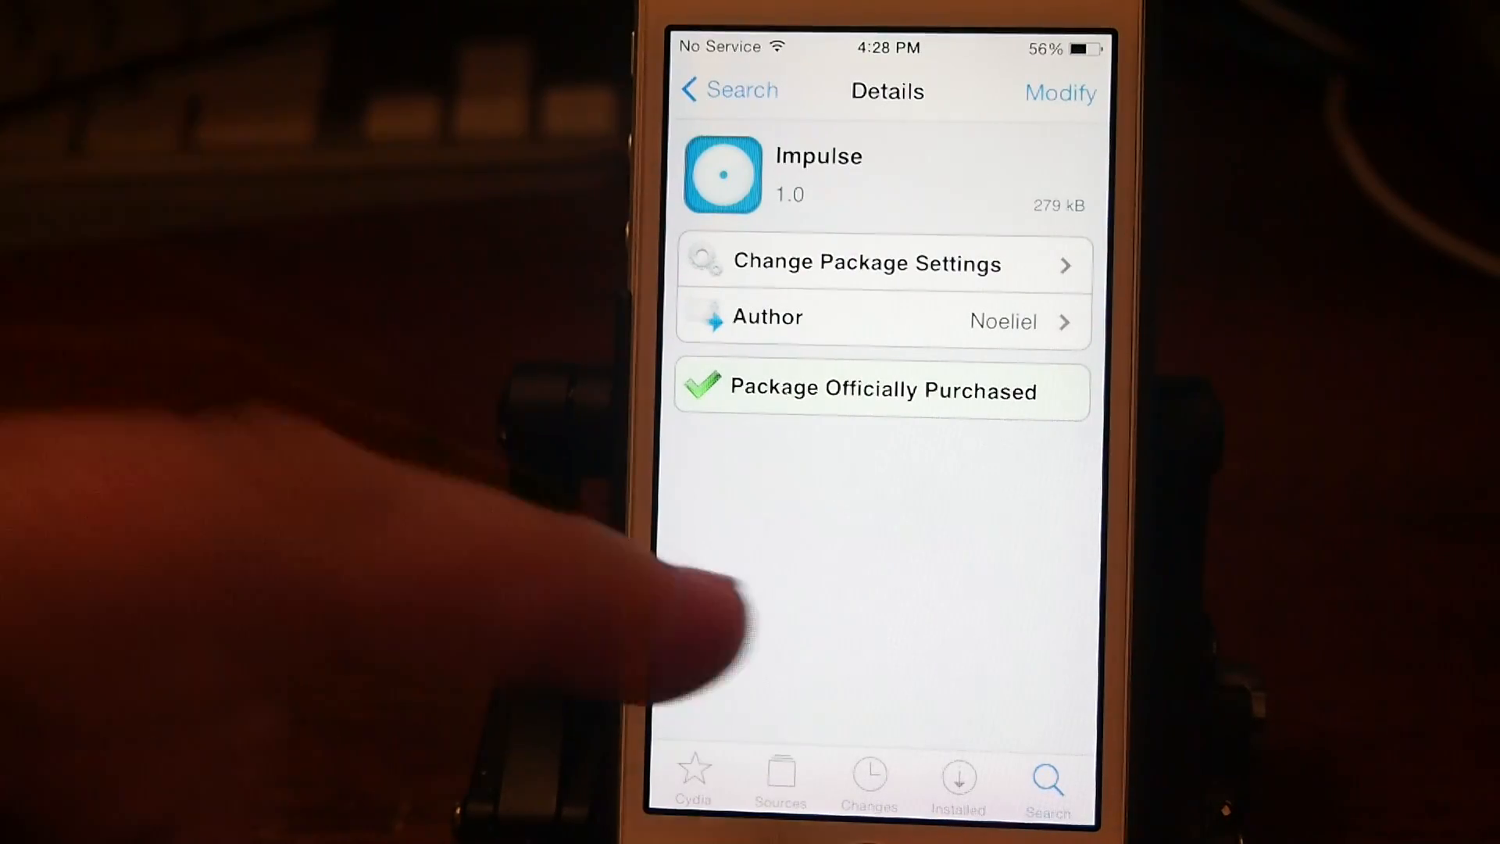
scroll(down, 3)
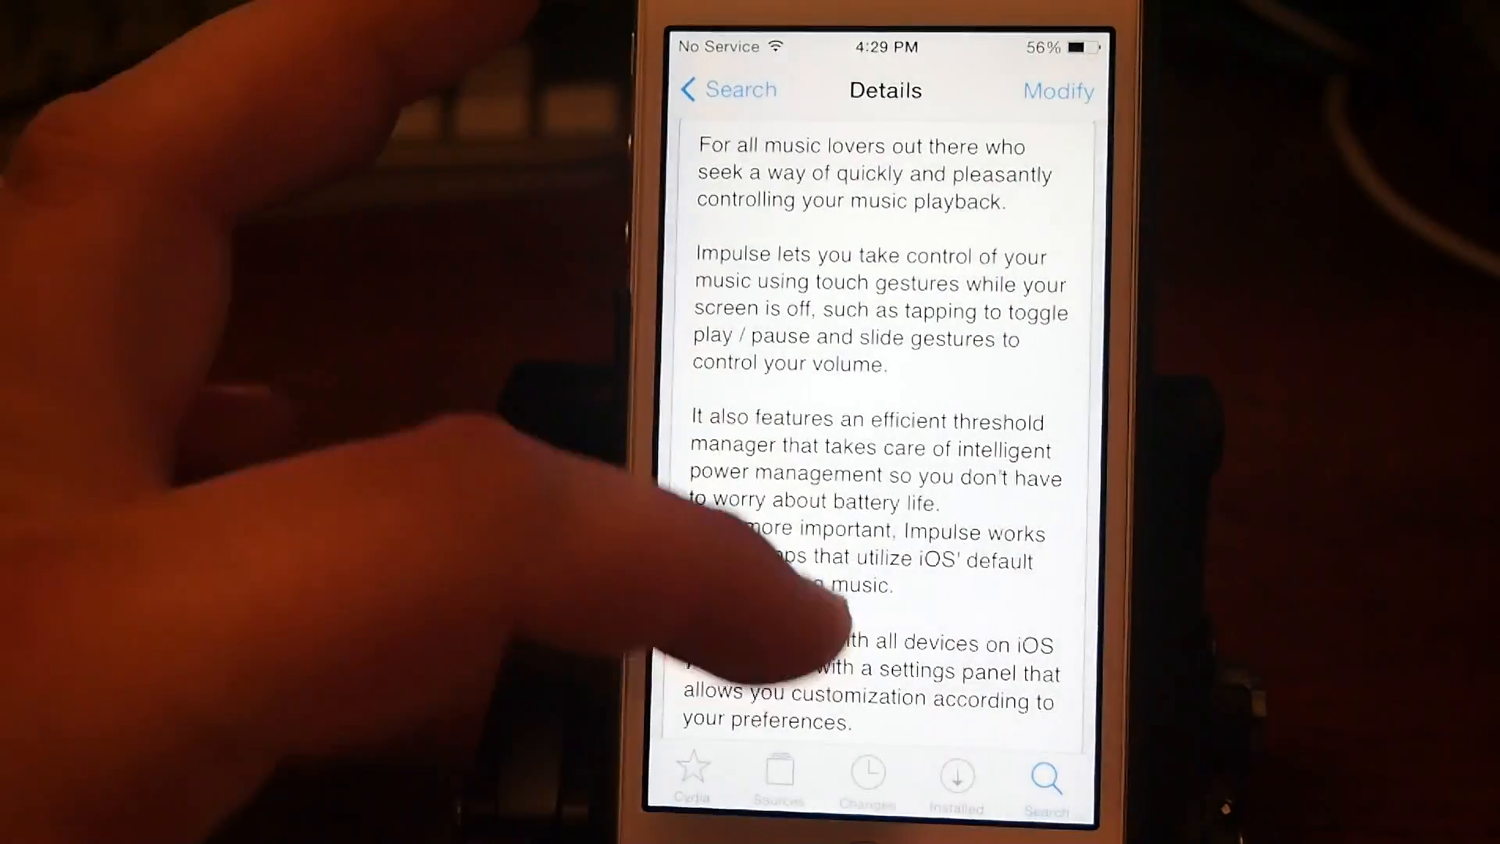
scroll(down, 3)
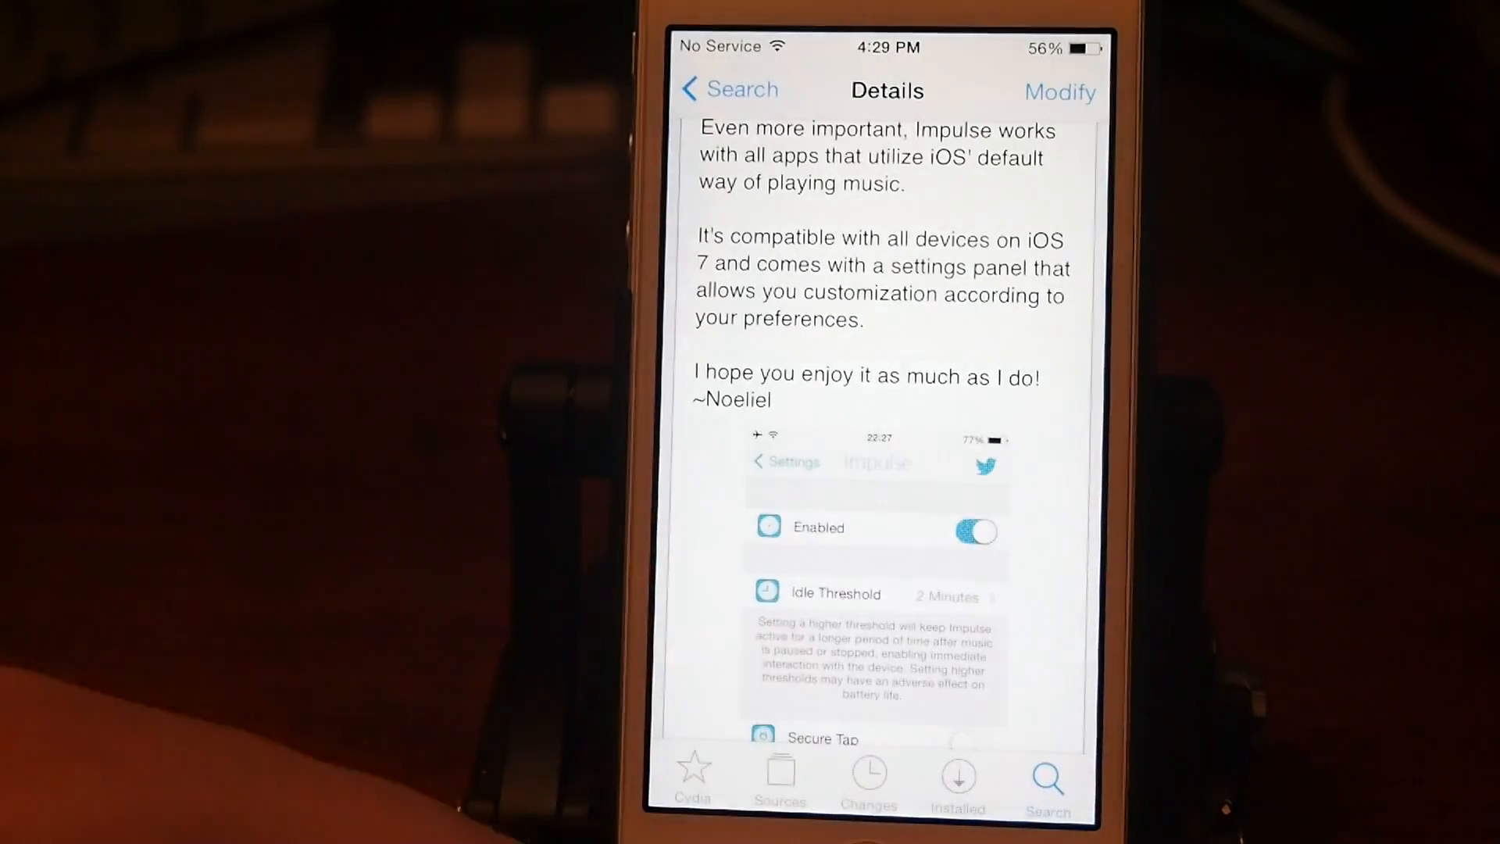